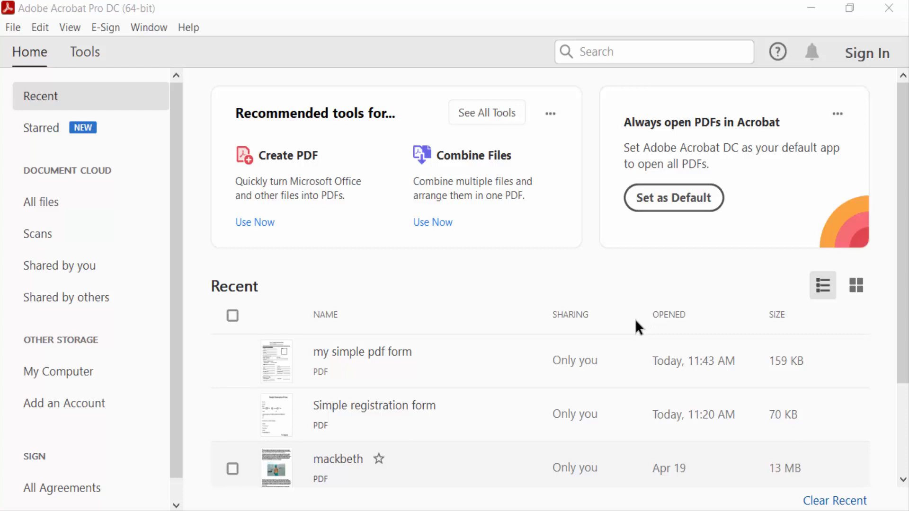
mouse_move(620, 312)
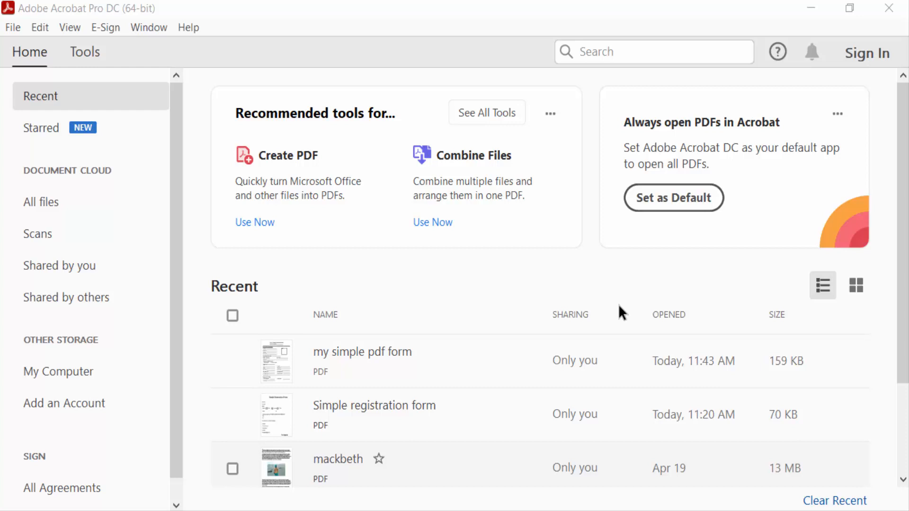
mouse_move(601, 323)
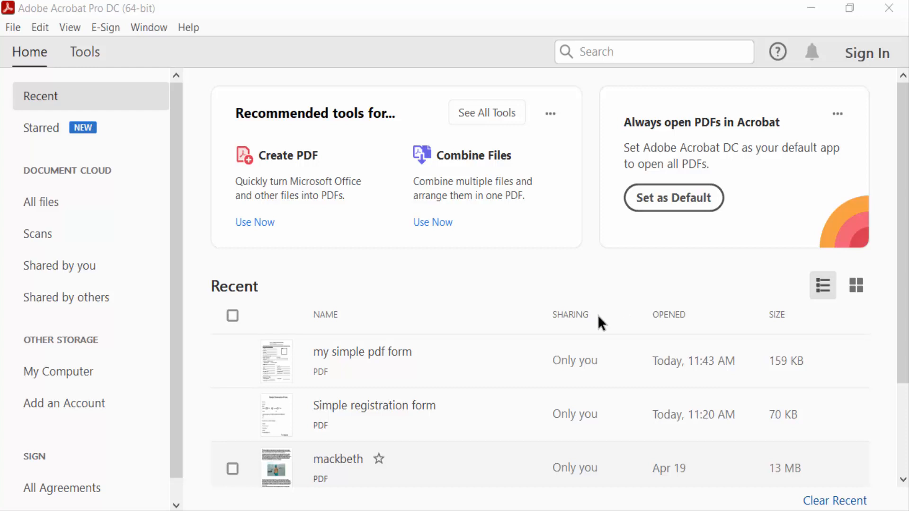
mouse_move(362, 361)
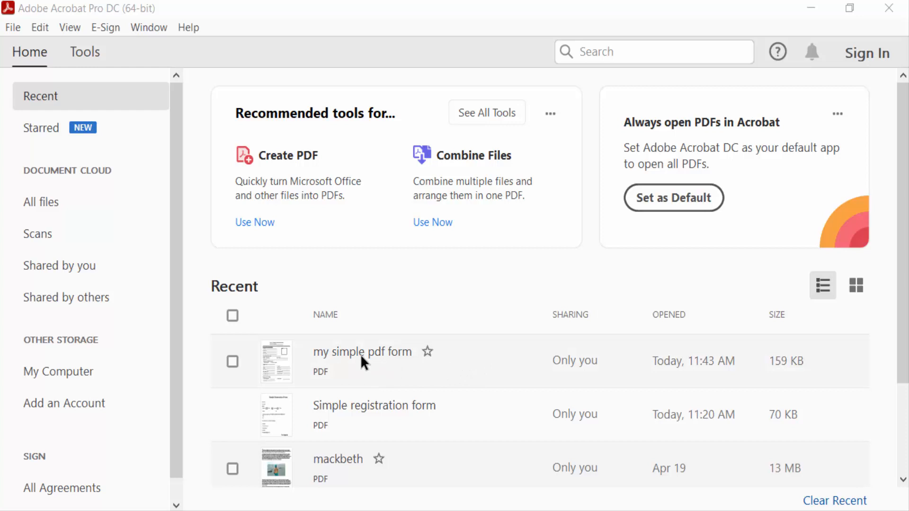
- Open 'my simple pdf form' from Recent, type test text 'opkjh', then clear the entries
double_click(362, 352)
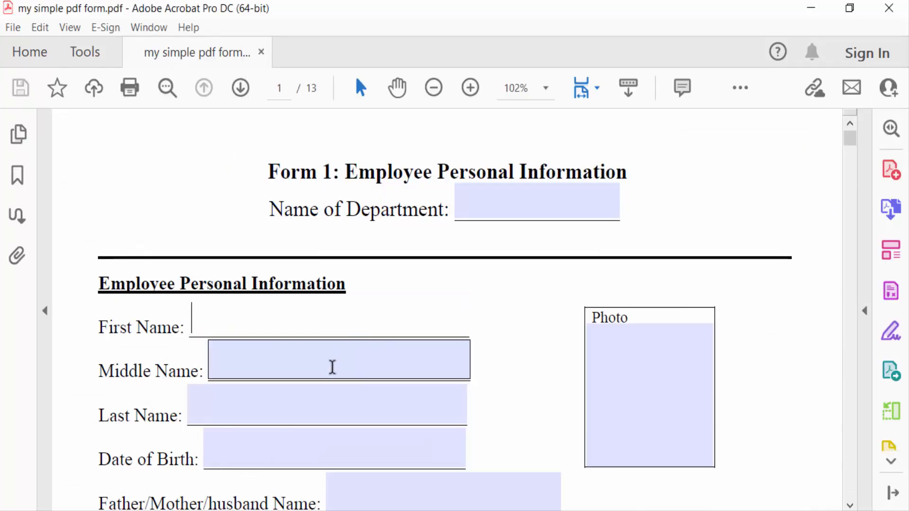
type("opkjh")
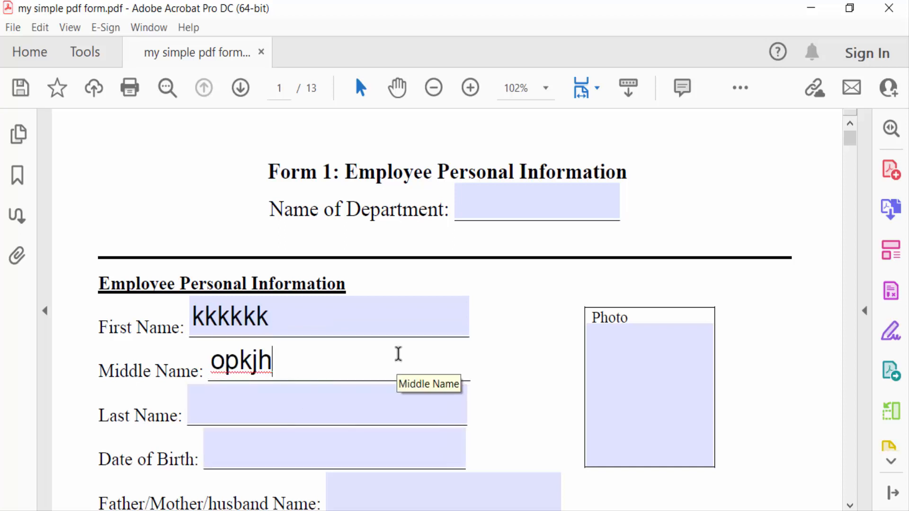
mouse_move(367, 356)
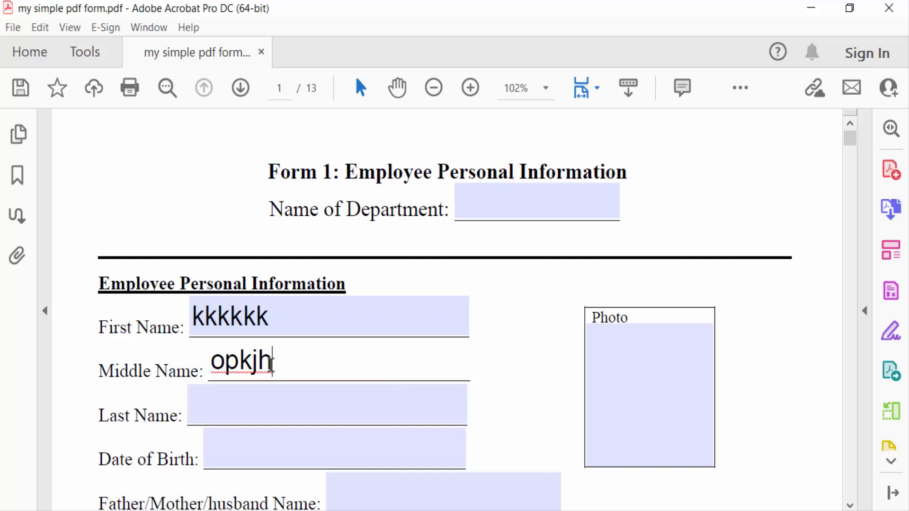
double_click(240, 361)
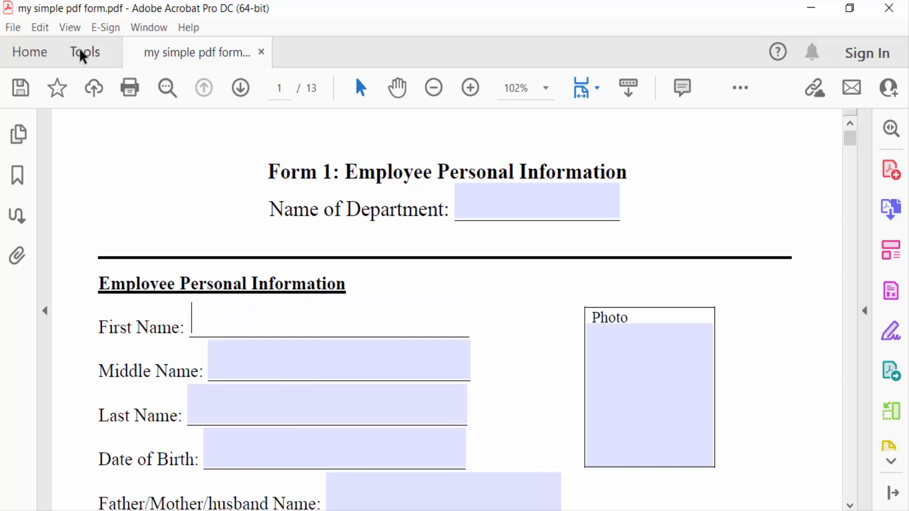
- Enter Prepare Form editing mode from Tools and select the First Name field
left_click(85, 51)
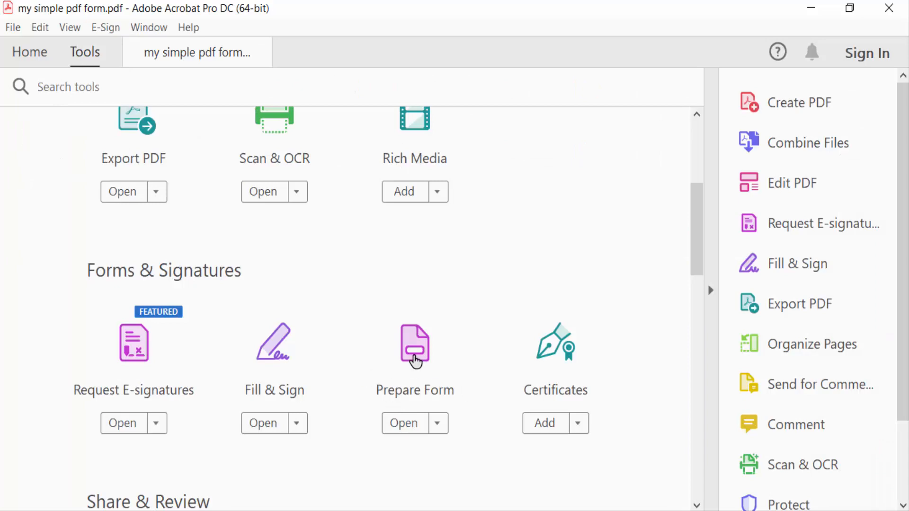
left_click(404, 423)
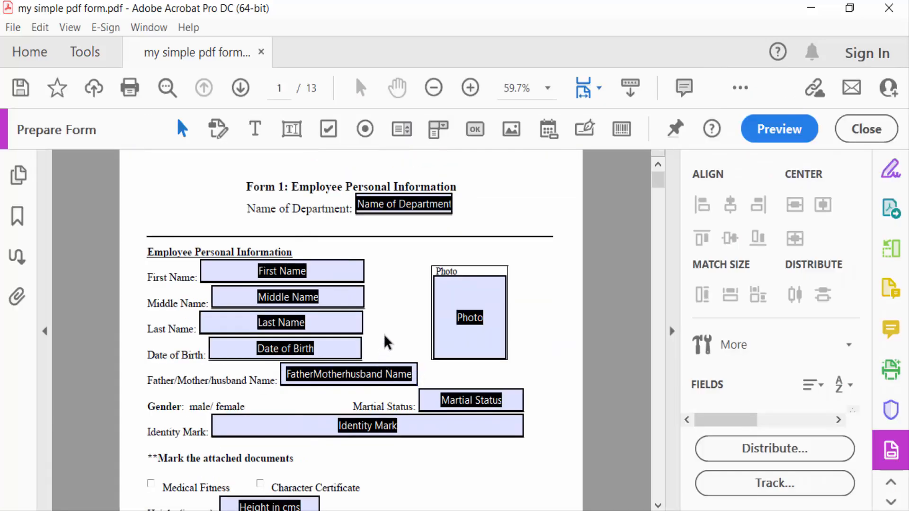
mouse_move(392, 315)
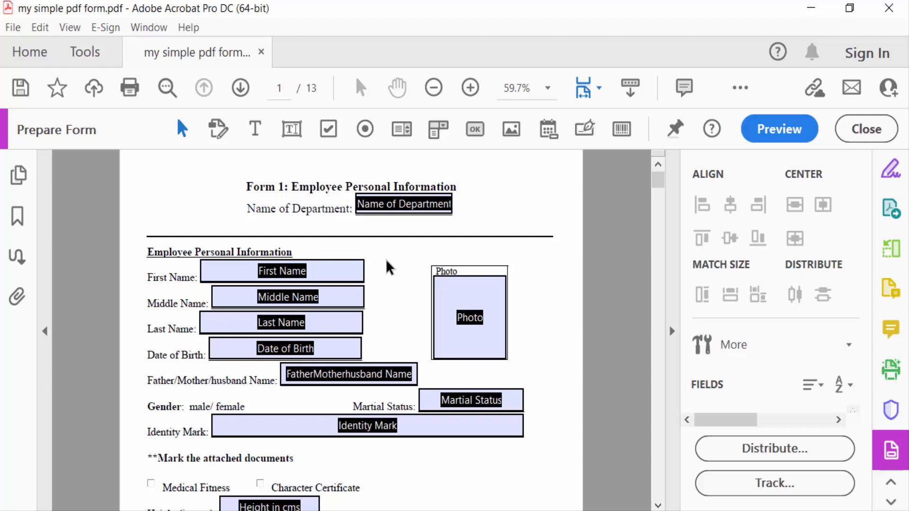
left_click(287, 296)
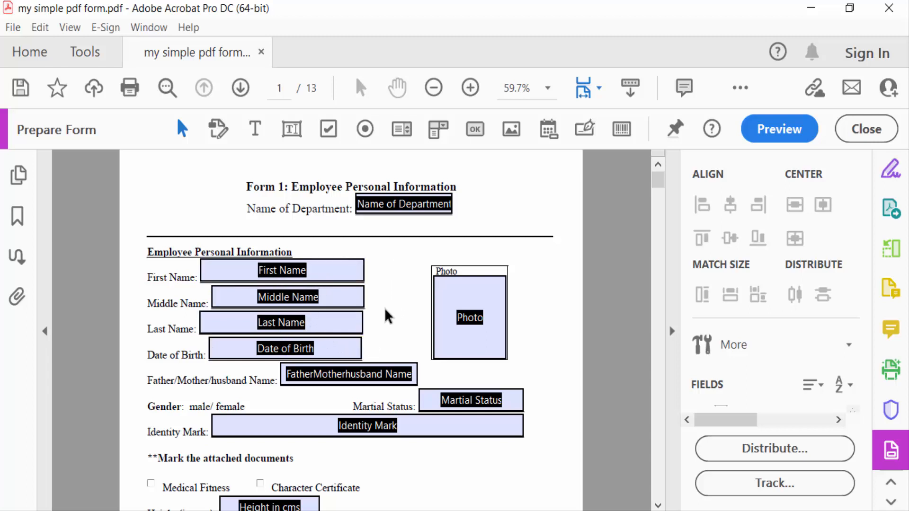
left_click(281, 271)
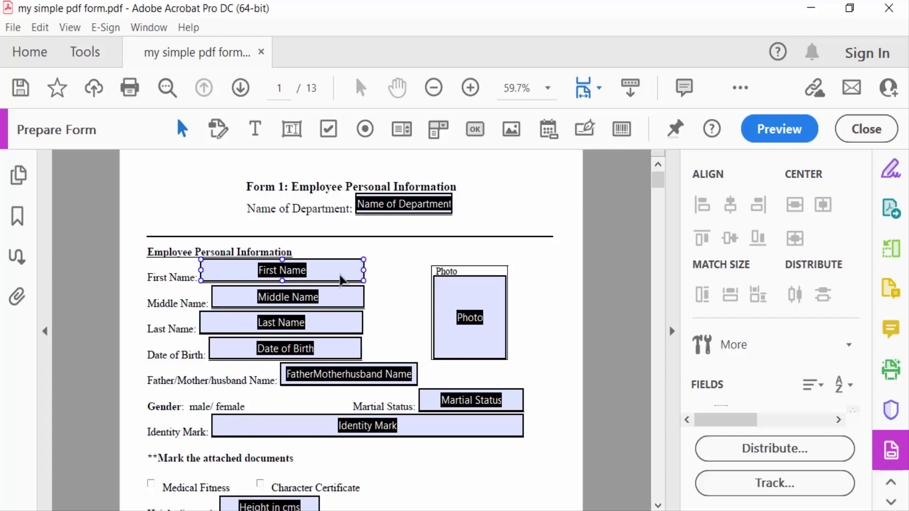
- Set the First Name field's font to Adobe Hebrew Bold Italic in its Properties
right_click(281, 269)
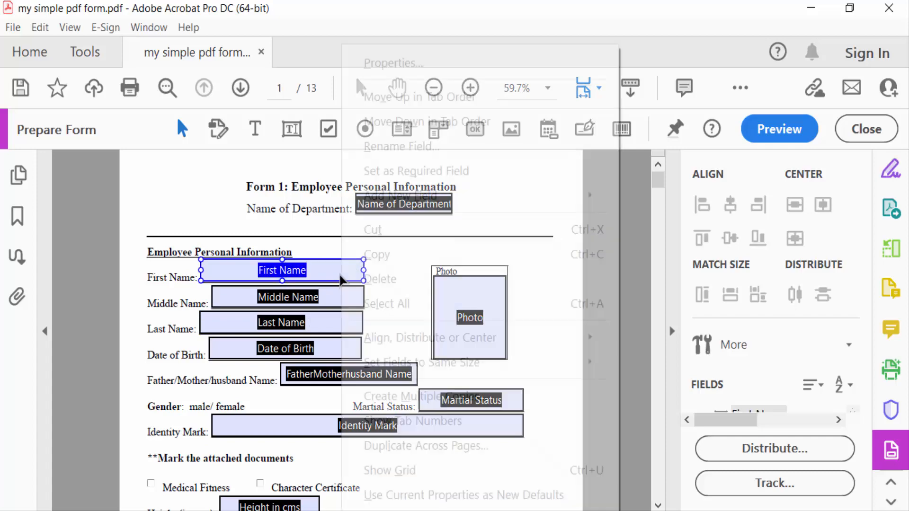
left_click(392, 63)
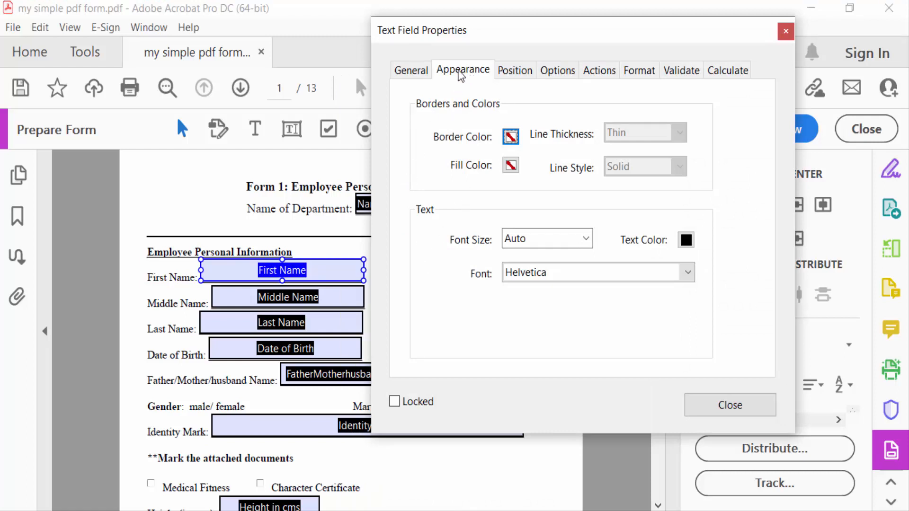
mouse_move(429, 224)
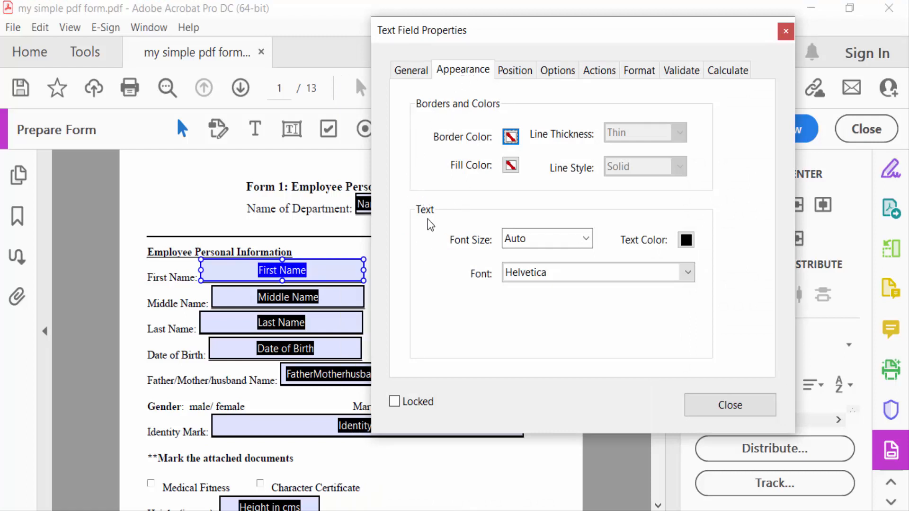
left_click(596, 273)
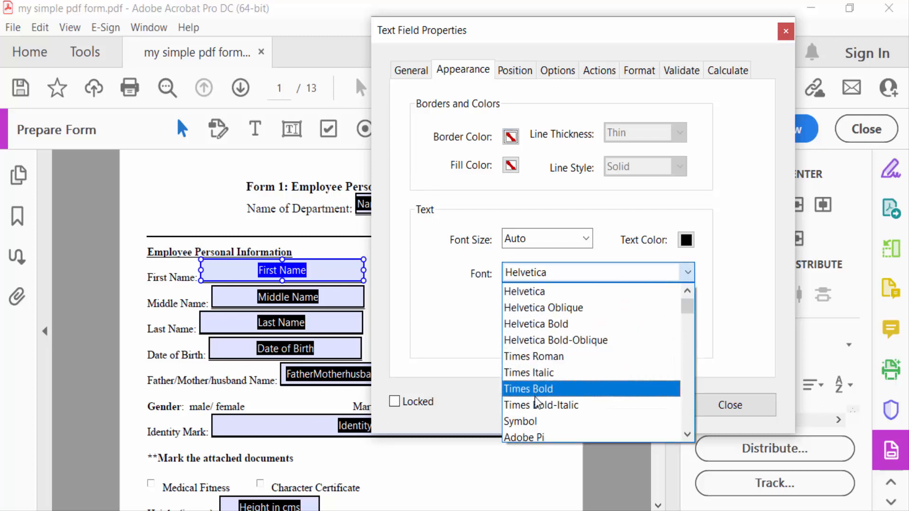
mouse_move(540, 404)
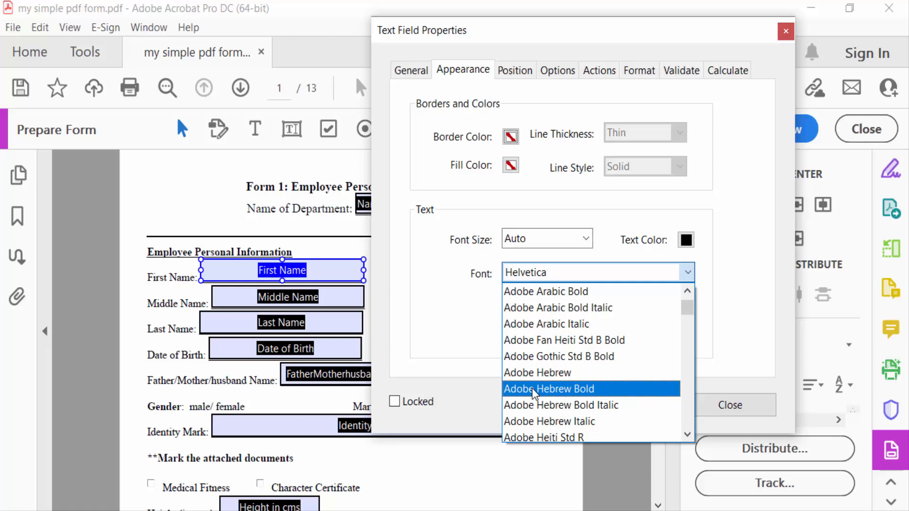
mouse_move(535, 405)
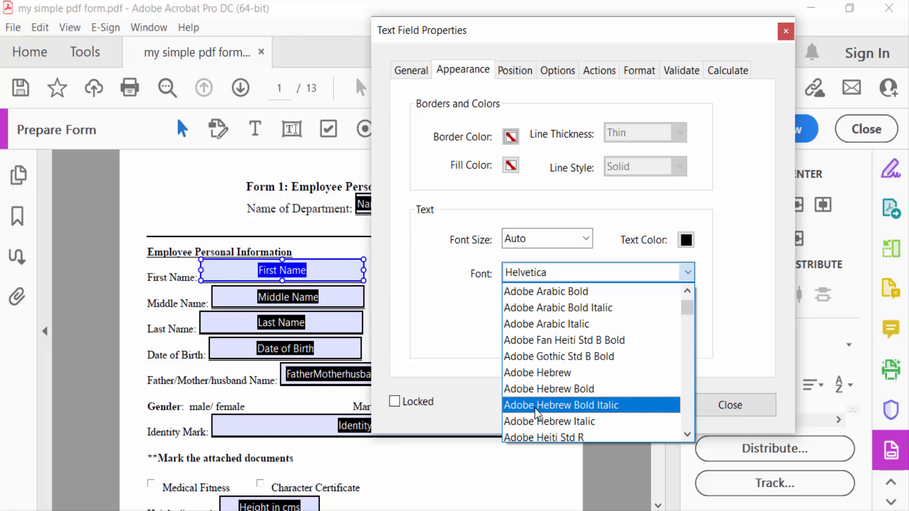
left_click(560, 405)
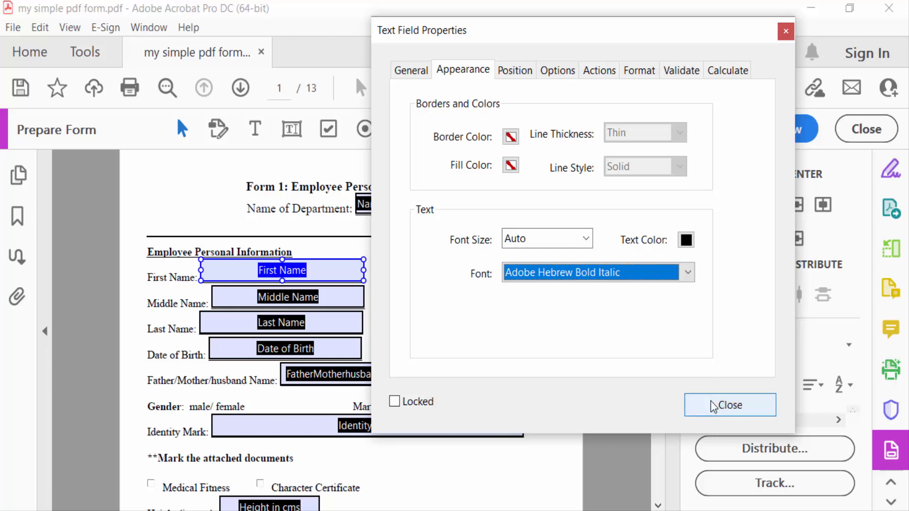
left_click(729, 404)
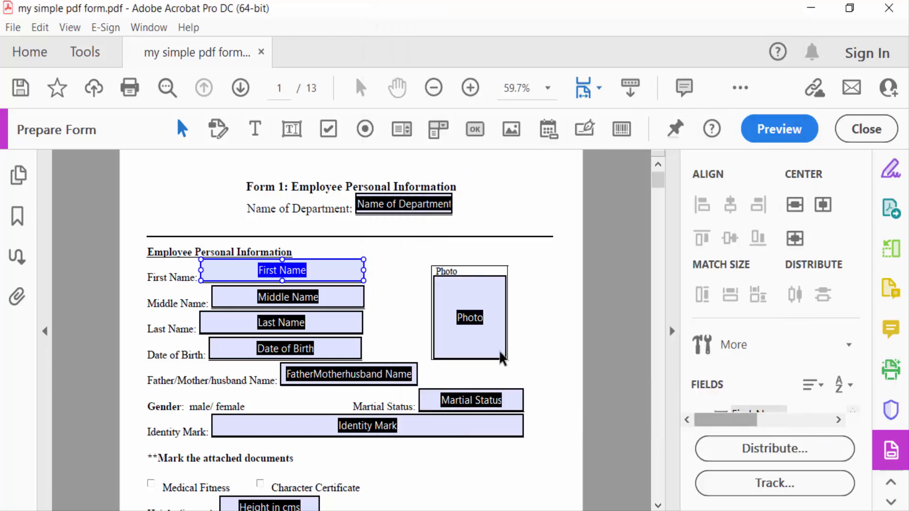
- Preview the form and type 'juthi' into First Name to check the bold italic font
left_click(778, 129)
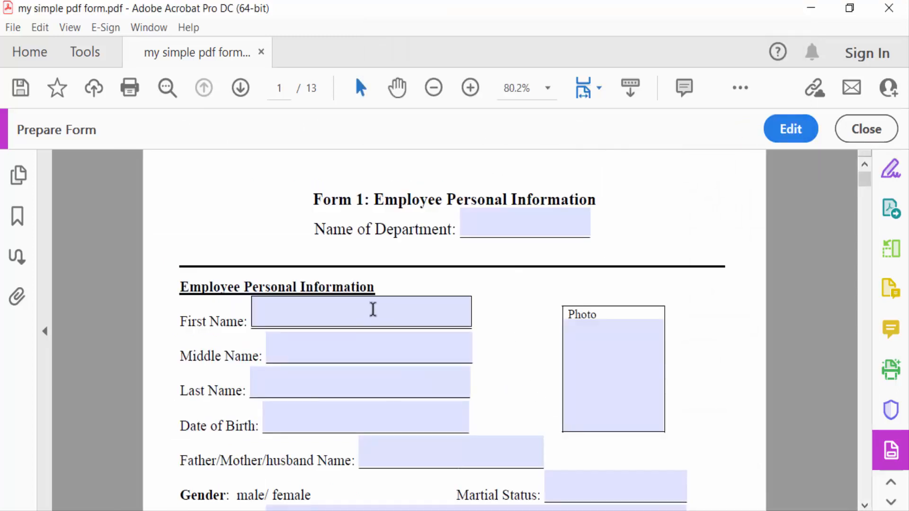
left_click(361, 311)
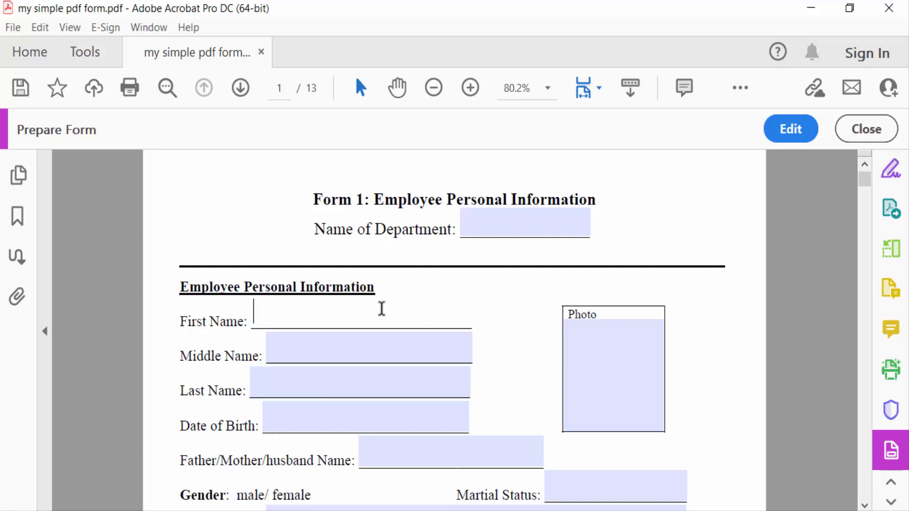
type("juthi")
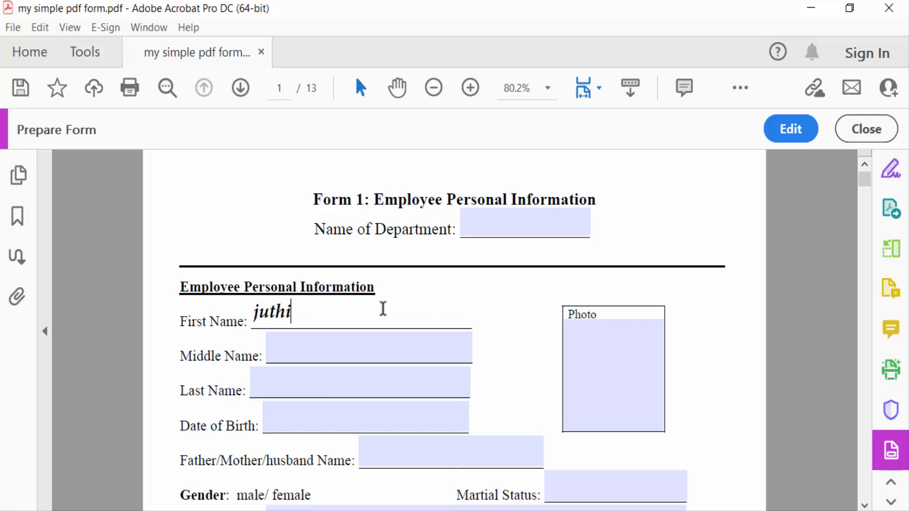
mouse_move(263, 318)
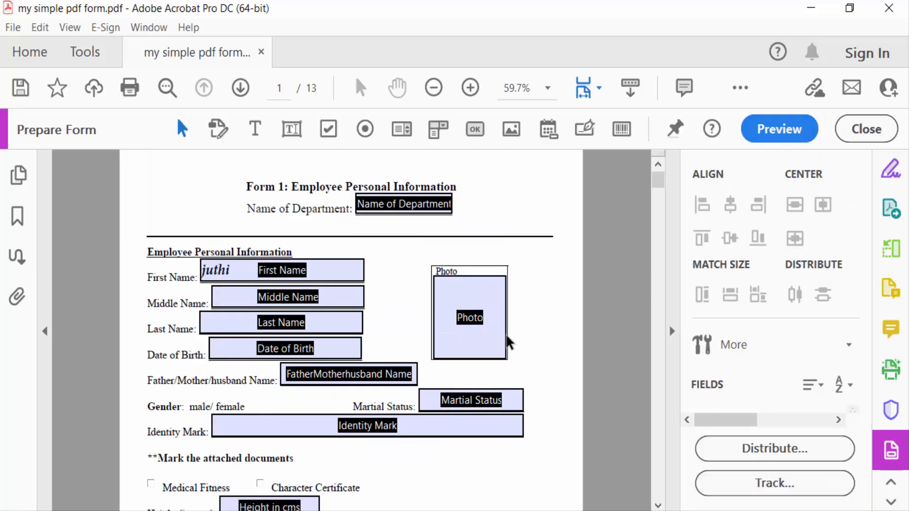
- Change the Middle Name field's font to Times Bold through its Properties dialog
left_click(287, 297)
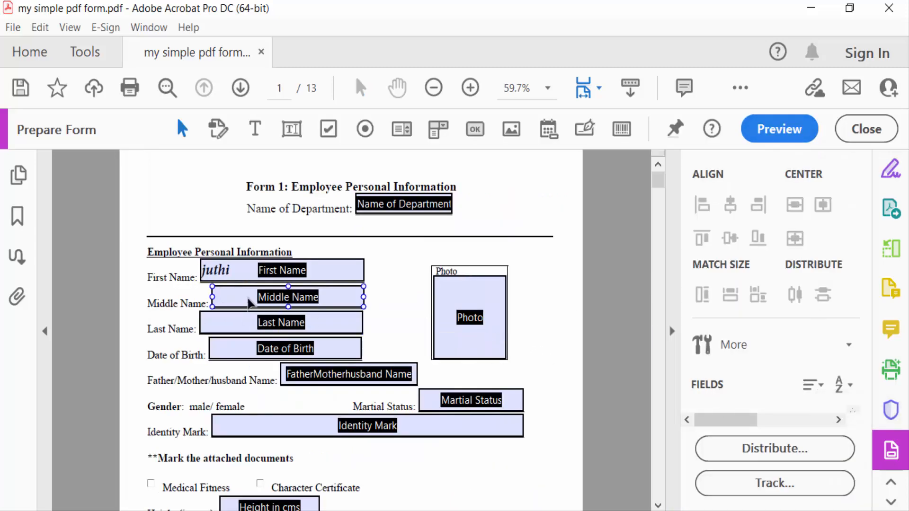
right_click(288, 297)
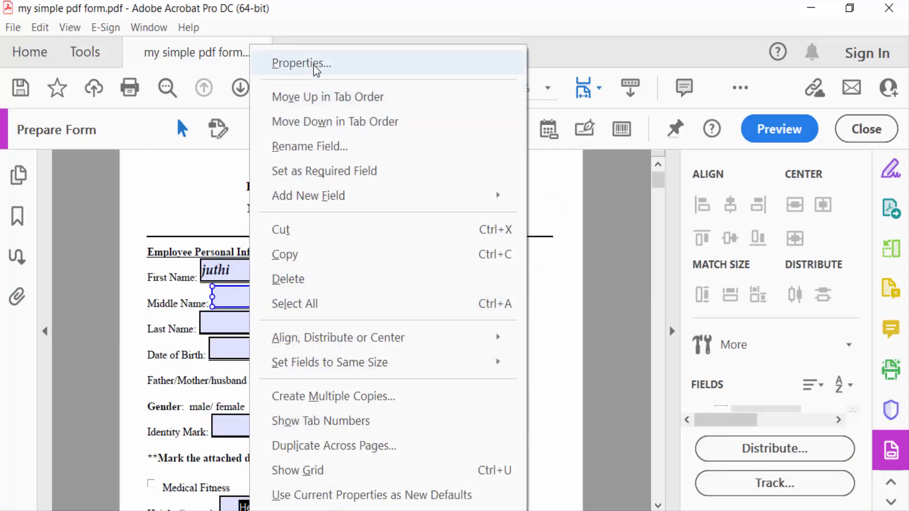
left_click(300, 63)
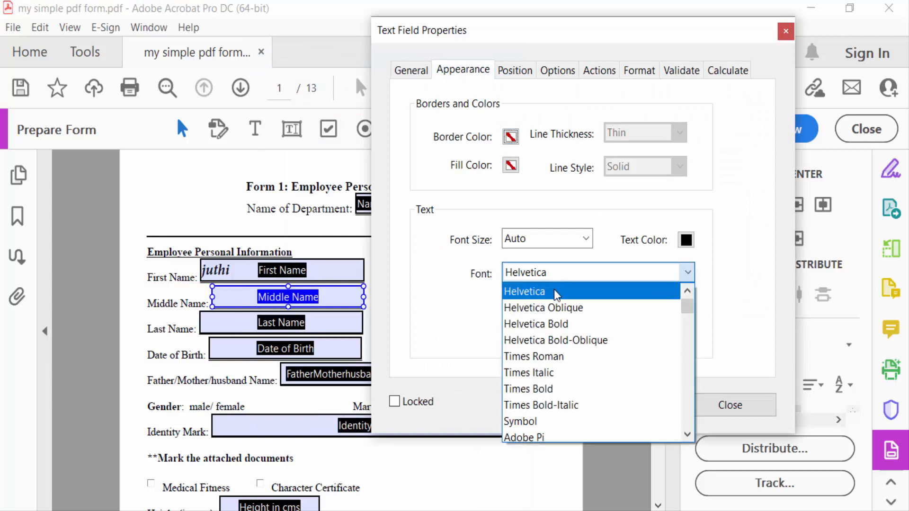
mouse_move(540, 404)
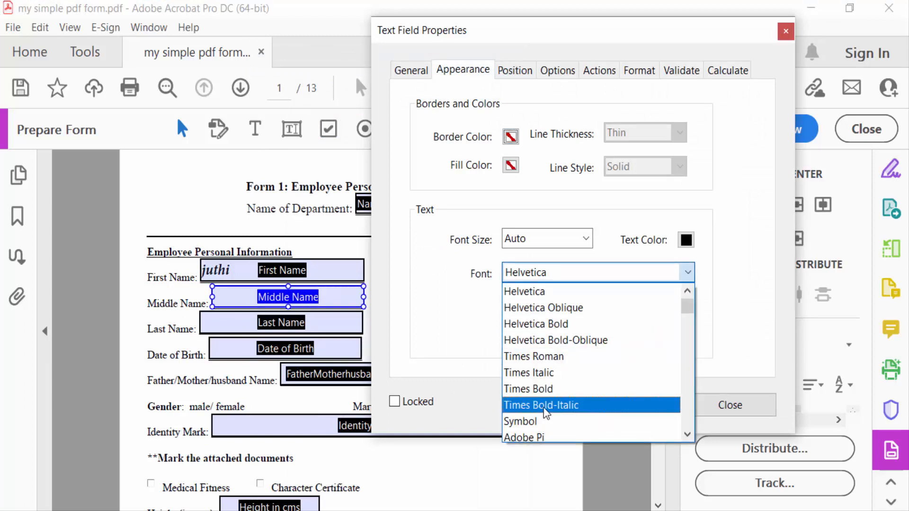
left_click(528, 388)
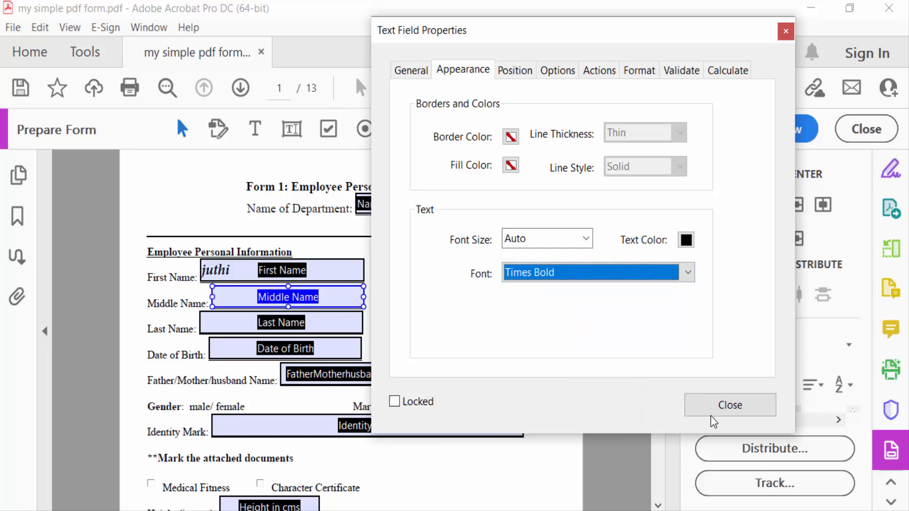
left_click(729, 404)
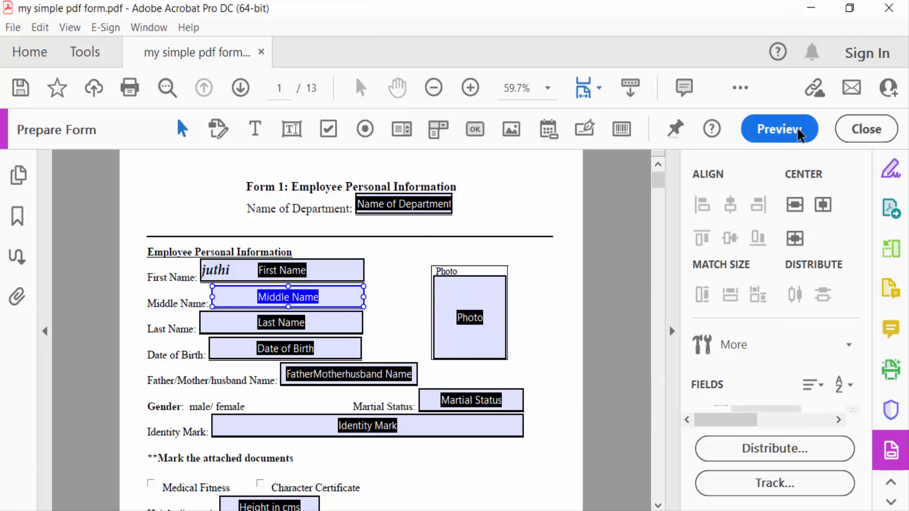
- Preview the form and enter 'moeen' in Middle Name to check the bold font
left_click(779, 129)
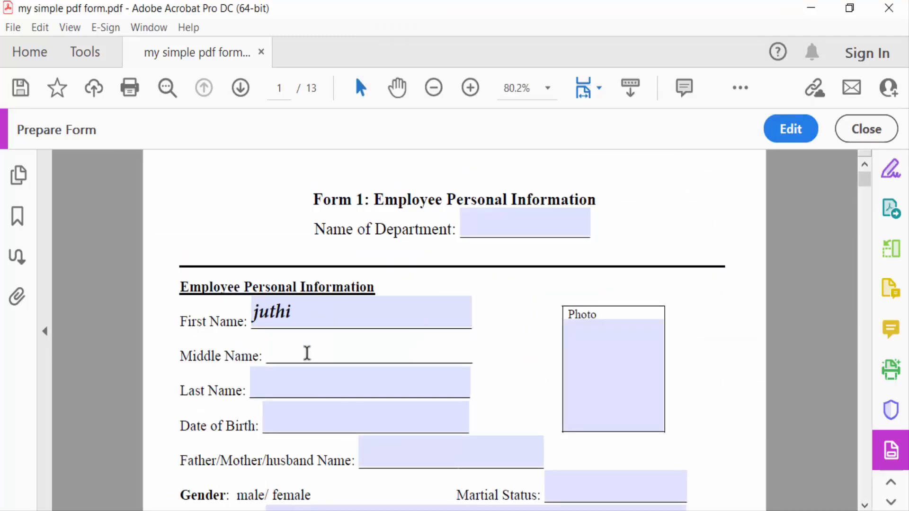
type("mo")
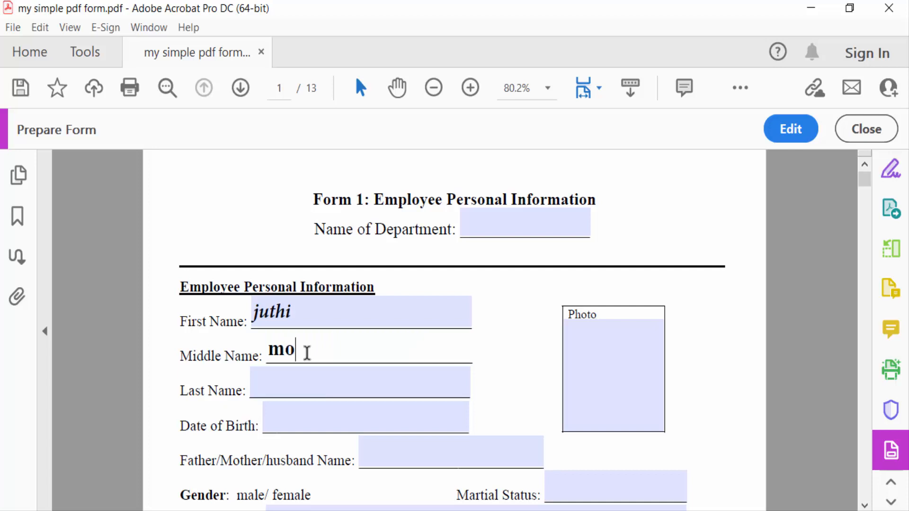
type("een")
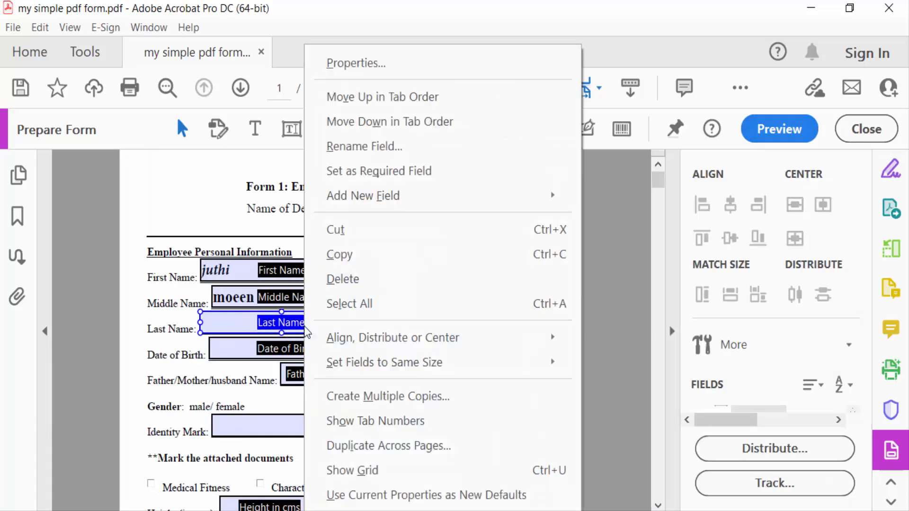
- Set the Last Name field's font to Courier Std Bold Italic and preview the form
left_click(354, 62)
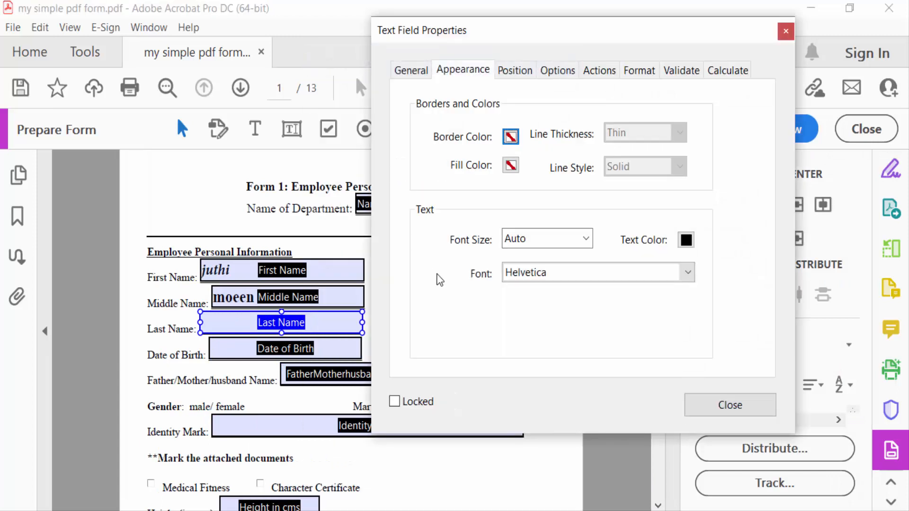
left_click(597, 272)
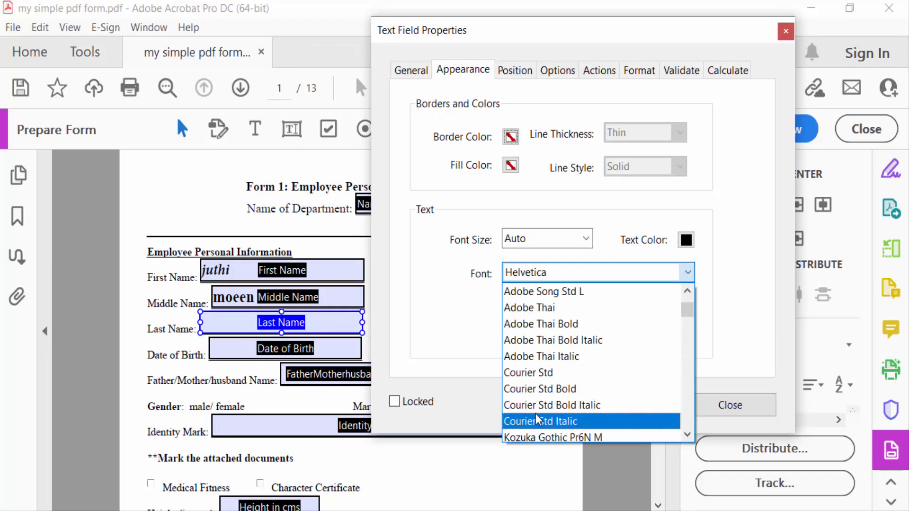
mouse_move(550, 405)
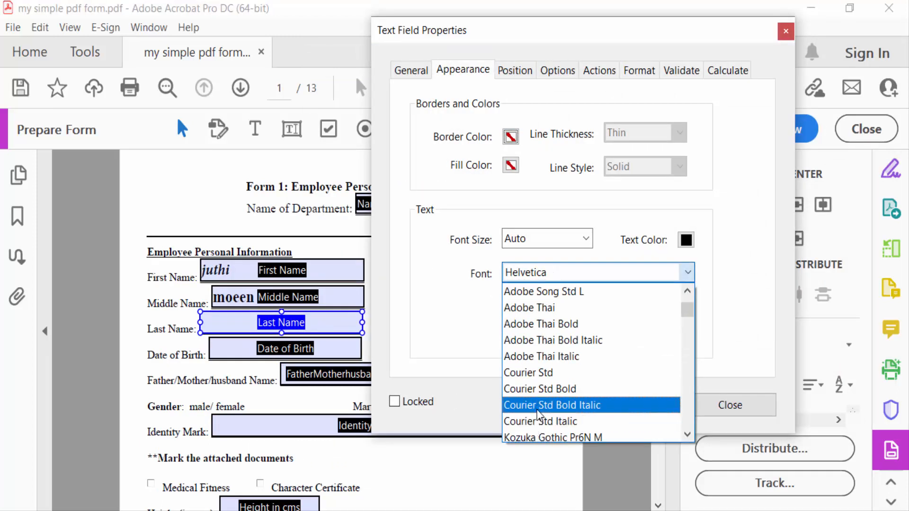
left_click(785, 31)
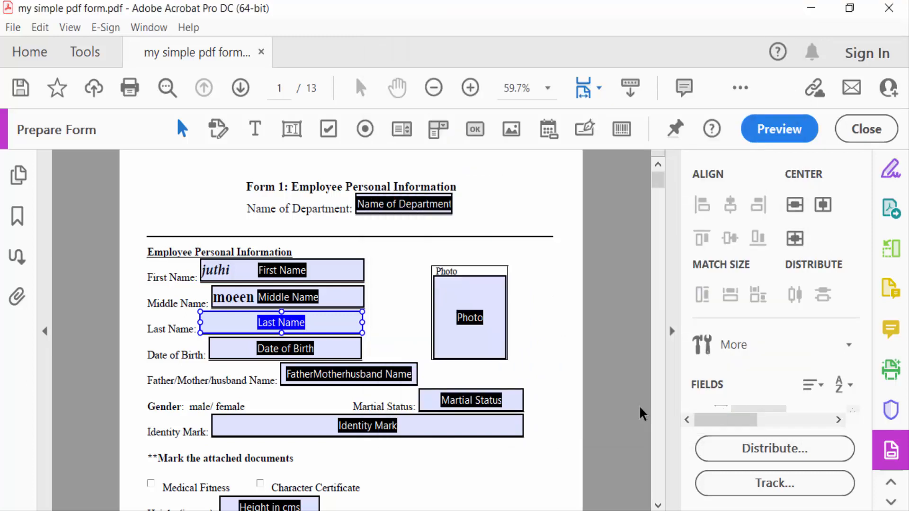
mouse_move(790, 143)
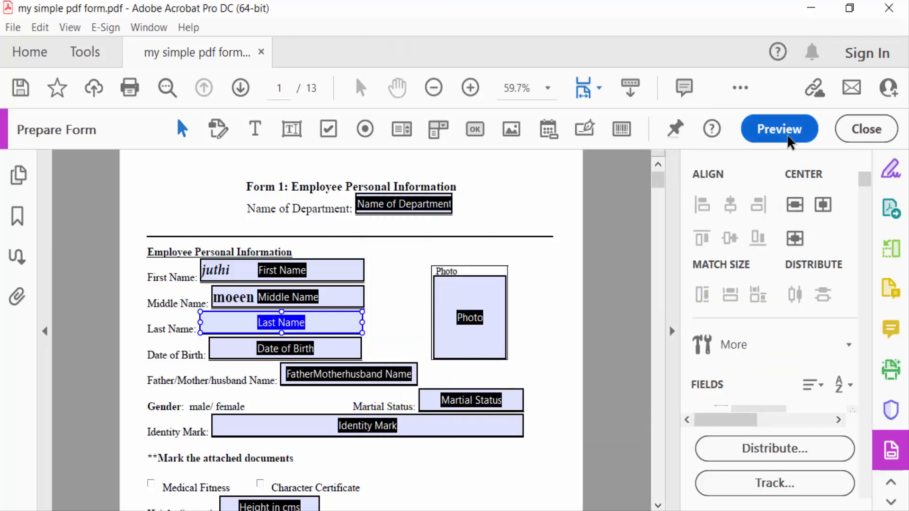
left_click(779, 128)
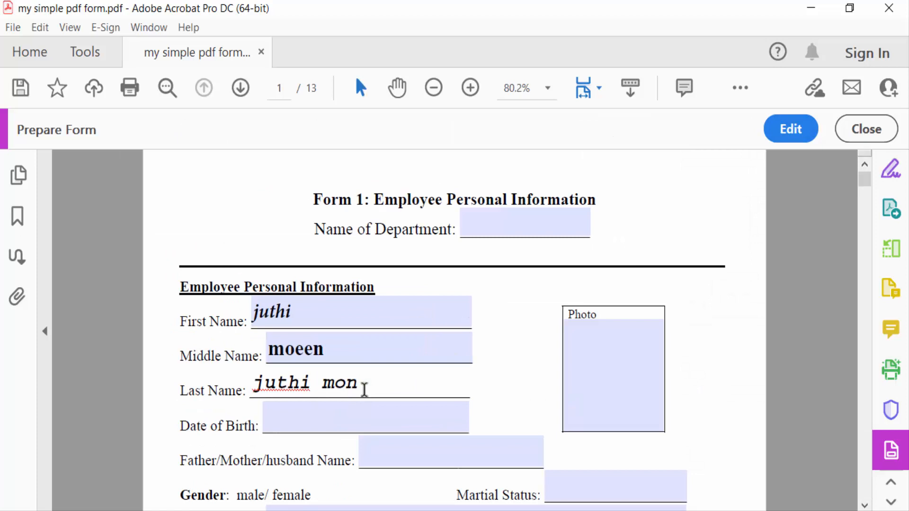